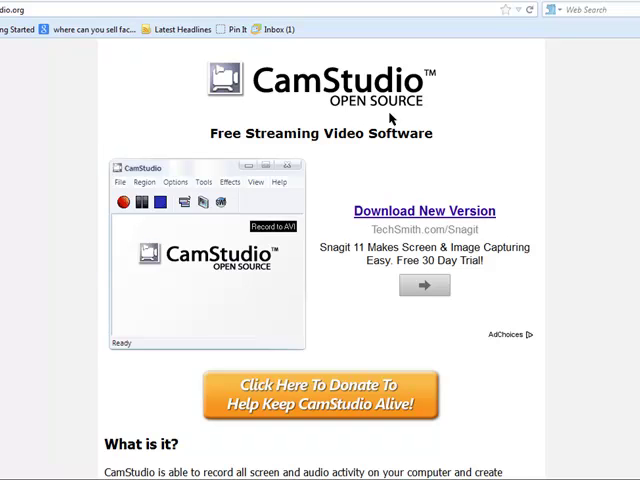
{"action": "mouse_move", "coordinate": [450, 100]}
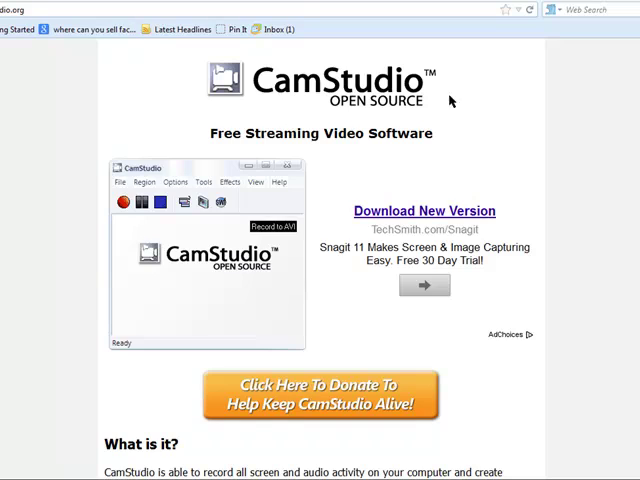
Step: Scroll the CamStudio site, then go to the Telestream ScreenFlow 4 overview page
{"action": "scroll", "scroll_direction": "down", "scroll_amount": 3}
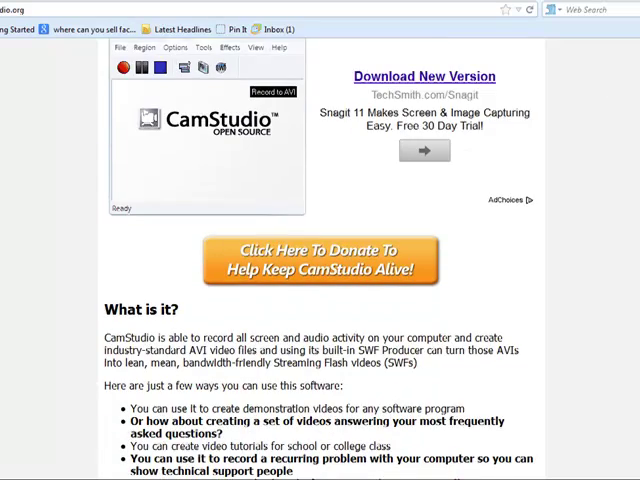
{"action": "scroll", "scroll_direction": "down", "scroll_amount": 3}
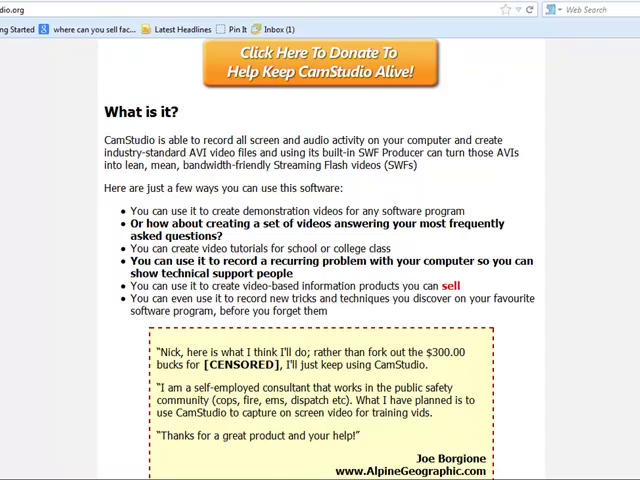
{"action": "scroll", "scroll_direction": "up", "scroll_amount": 3}
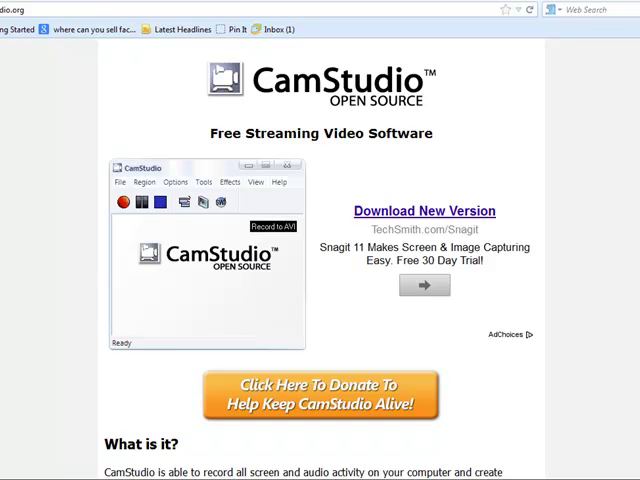
{"action": "left_click", "coordinate": [424, 211]}
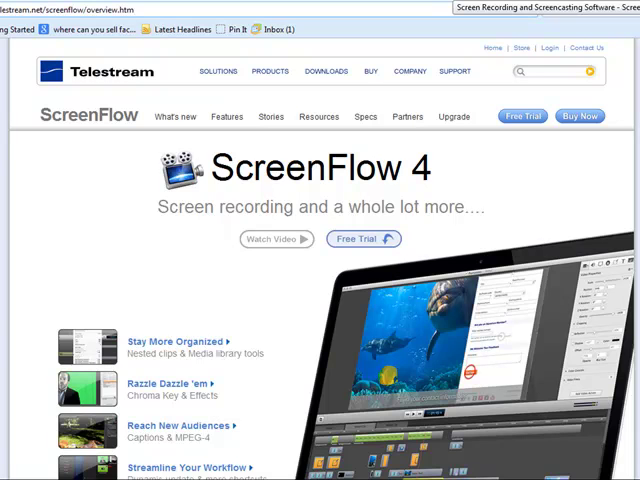
{"action": "left_click", "coordinate": [130, 10]}
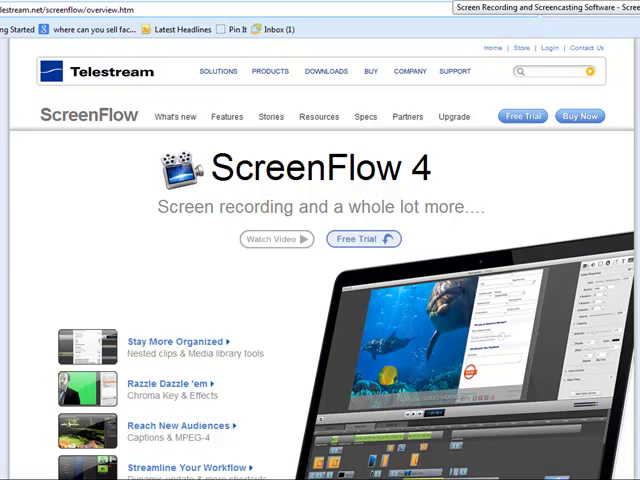
{"action": "left_click", "coordinate": [130, 10]}
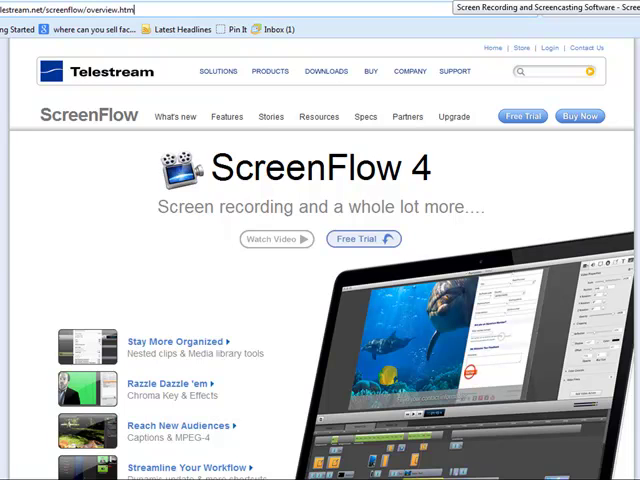